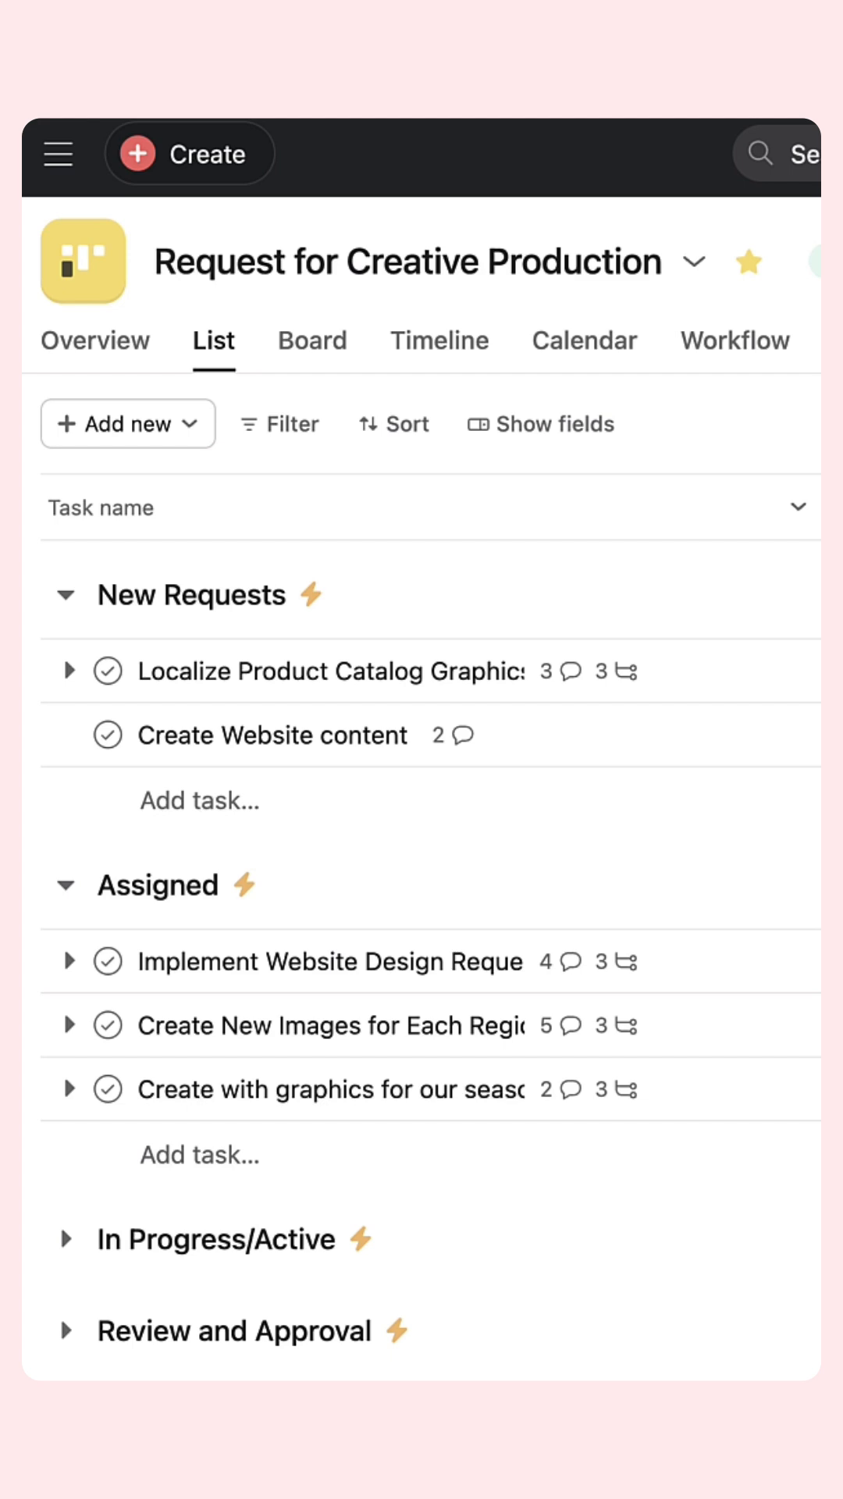
Step: Add Estimated time and Actual time fields via Customize > 'Time your work'
left_click(711, 281)
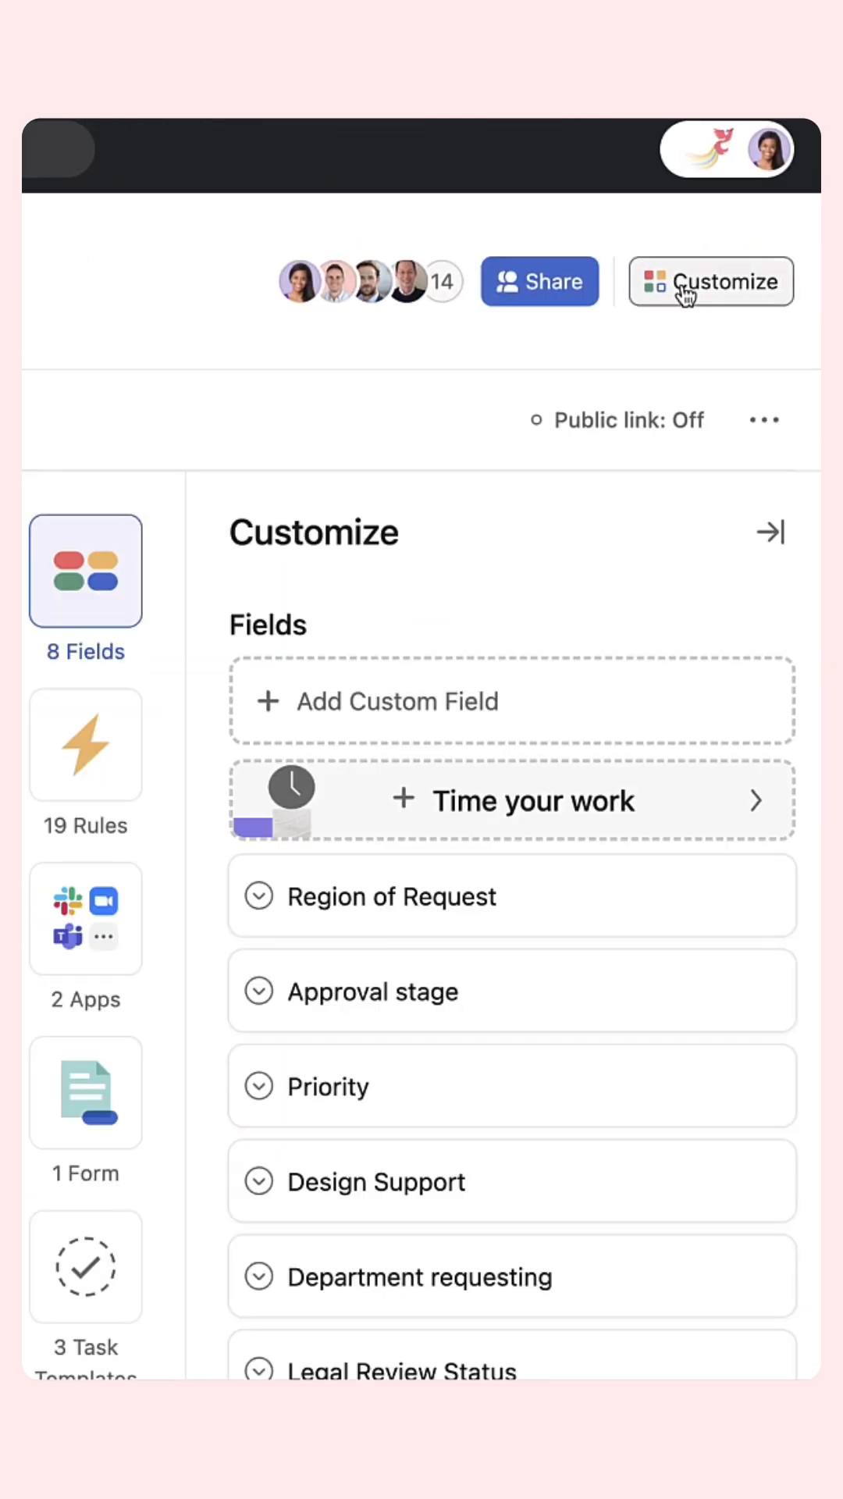
left_click(512, 800)
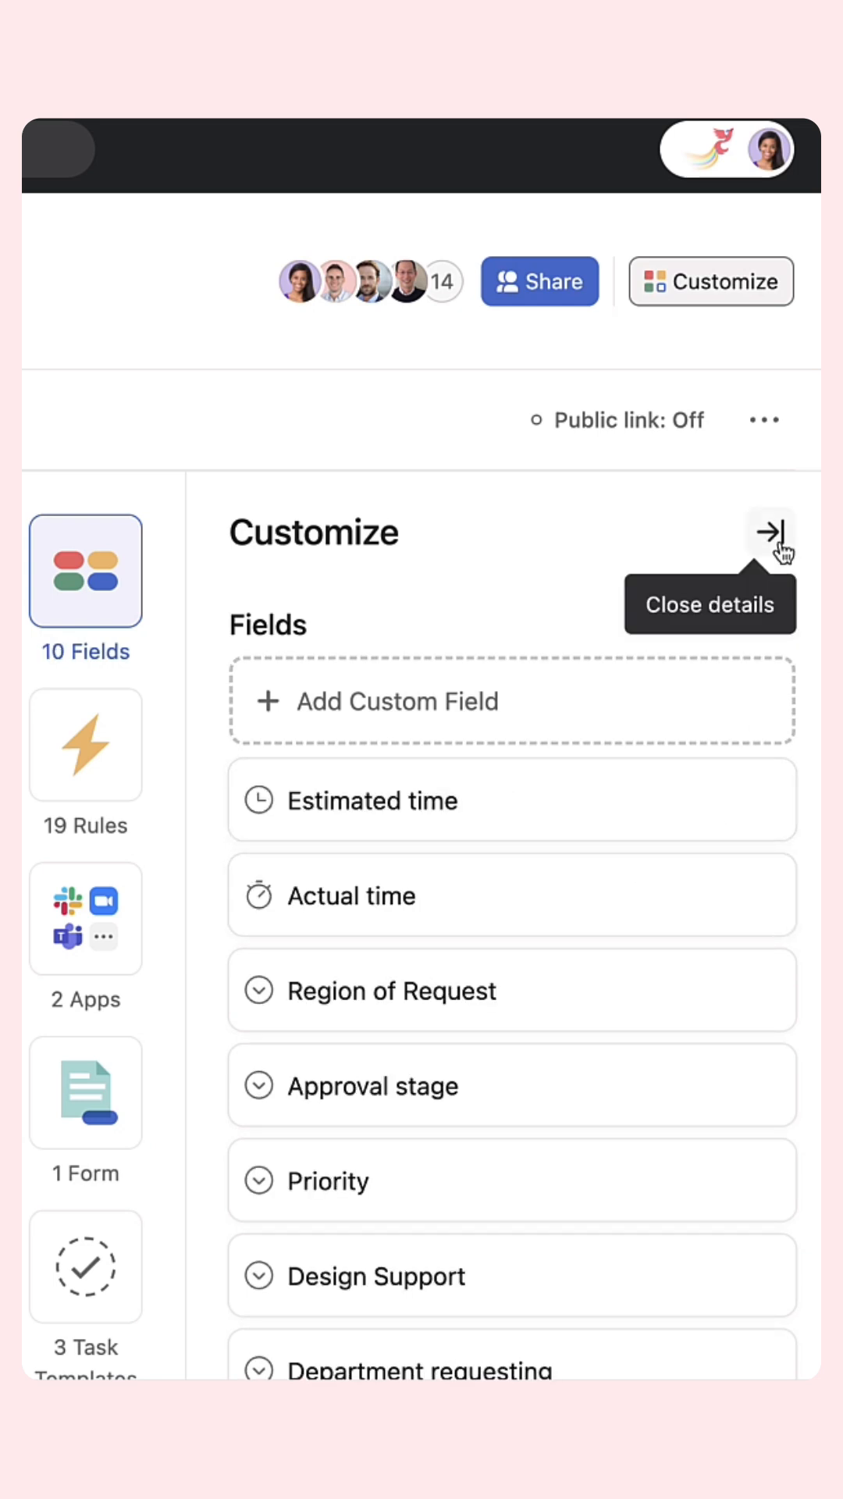
Step: Enter task estimates (00:13, 01:20) so New Requests sums to 3h 30m and Assigned to 2h 25m
left_click(769, 534)
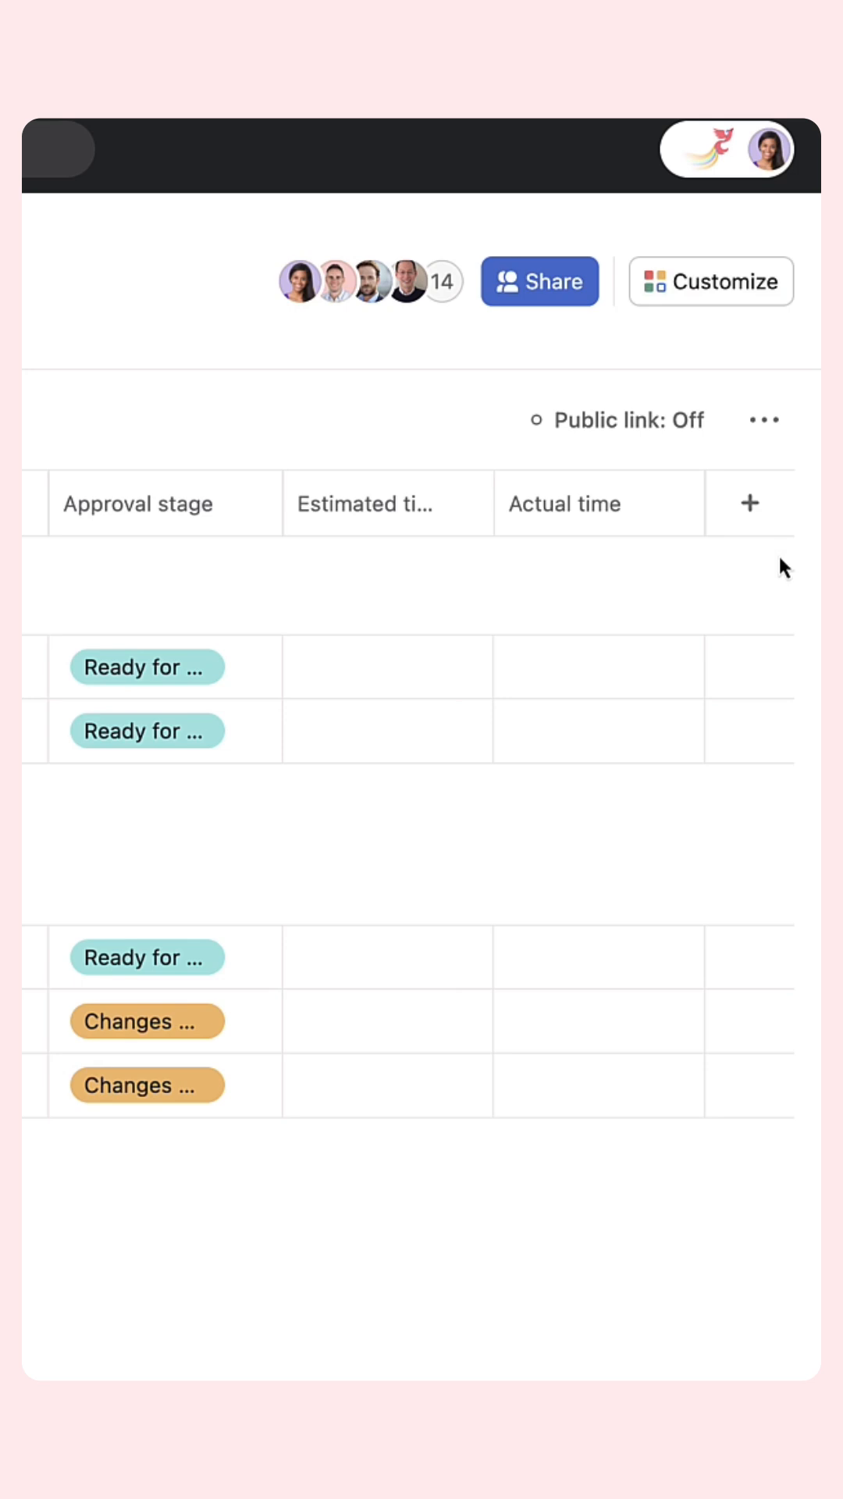
type("00:13")
type("2h 00m")
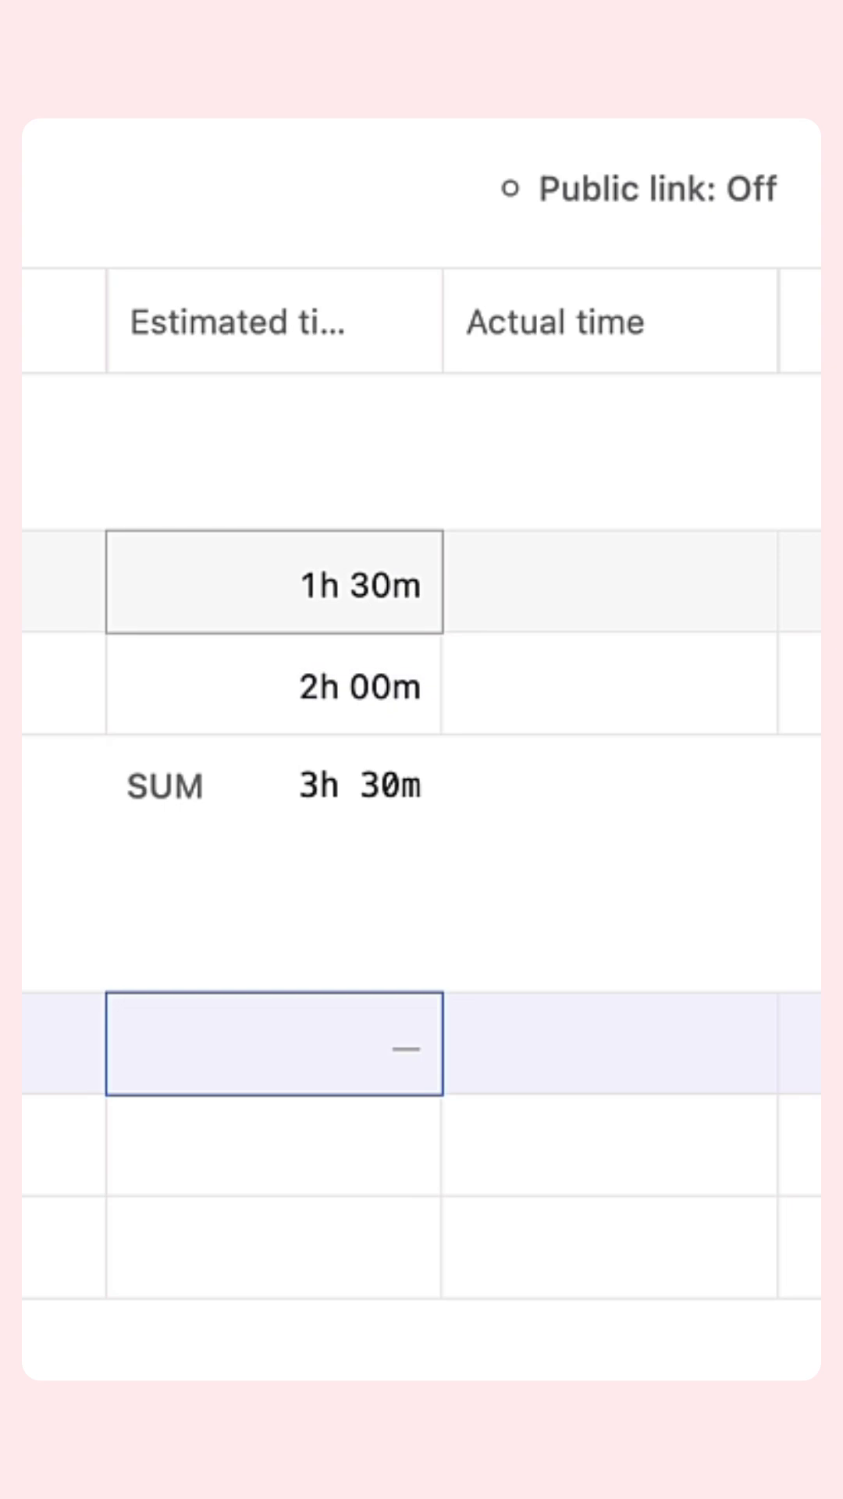
type("01:20")
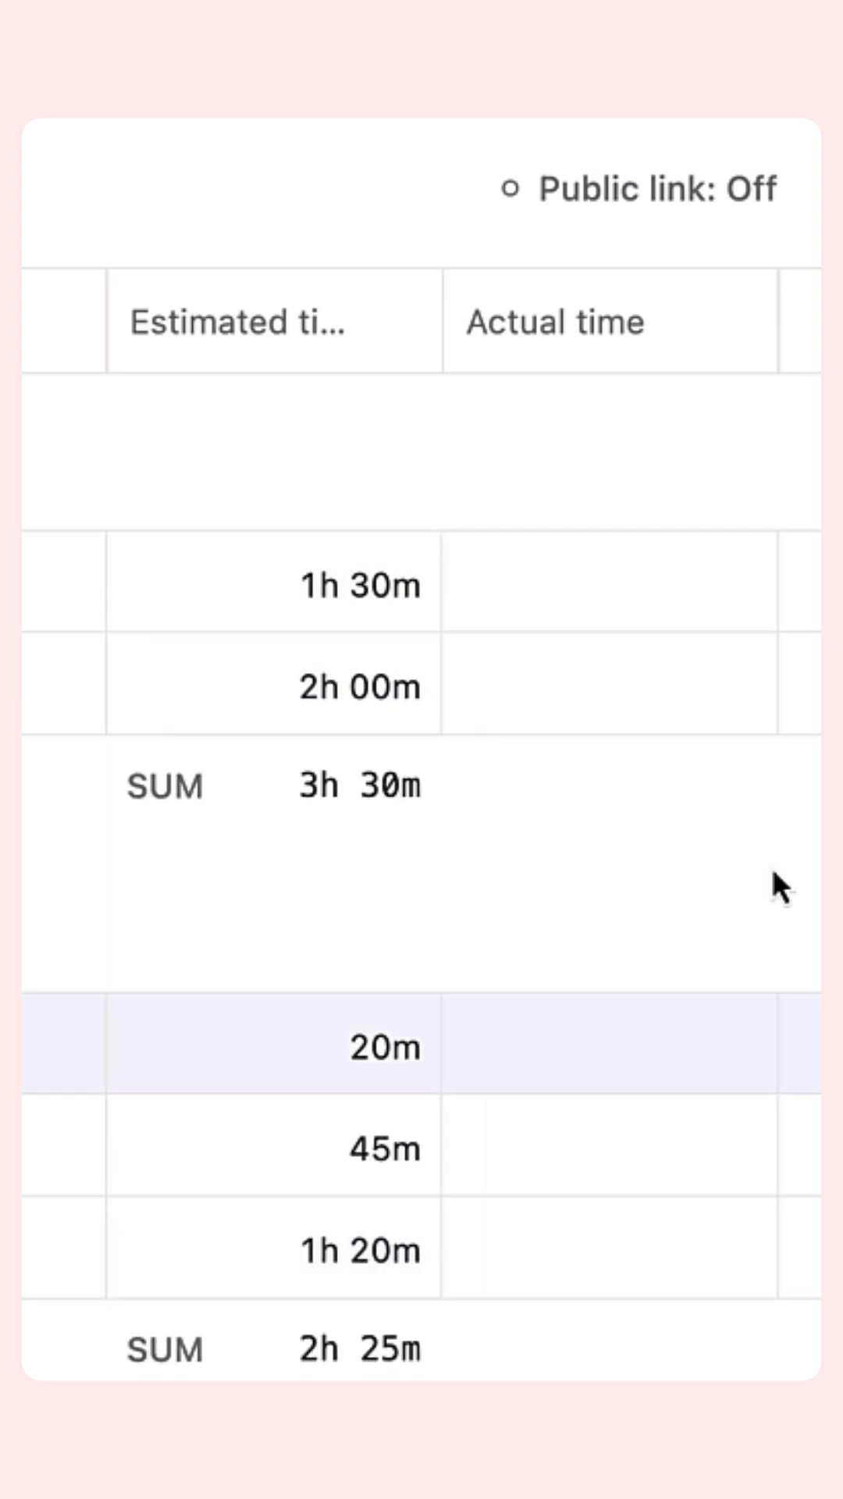
Step: Mark Implement Website Design Request complete with 17m actual time against its 20m estimate
left_click(612, 1041)
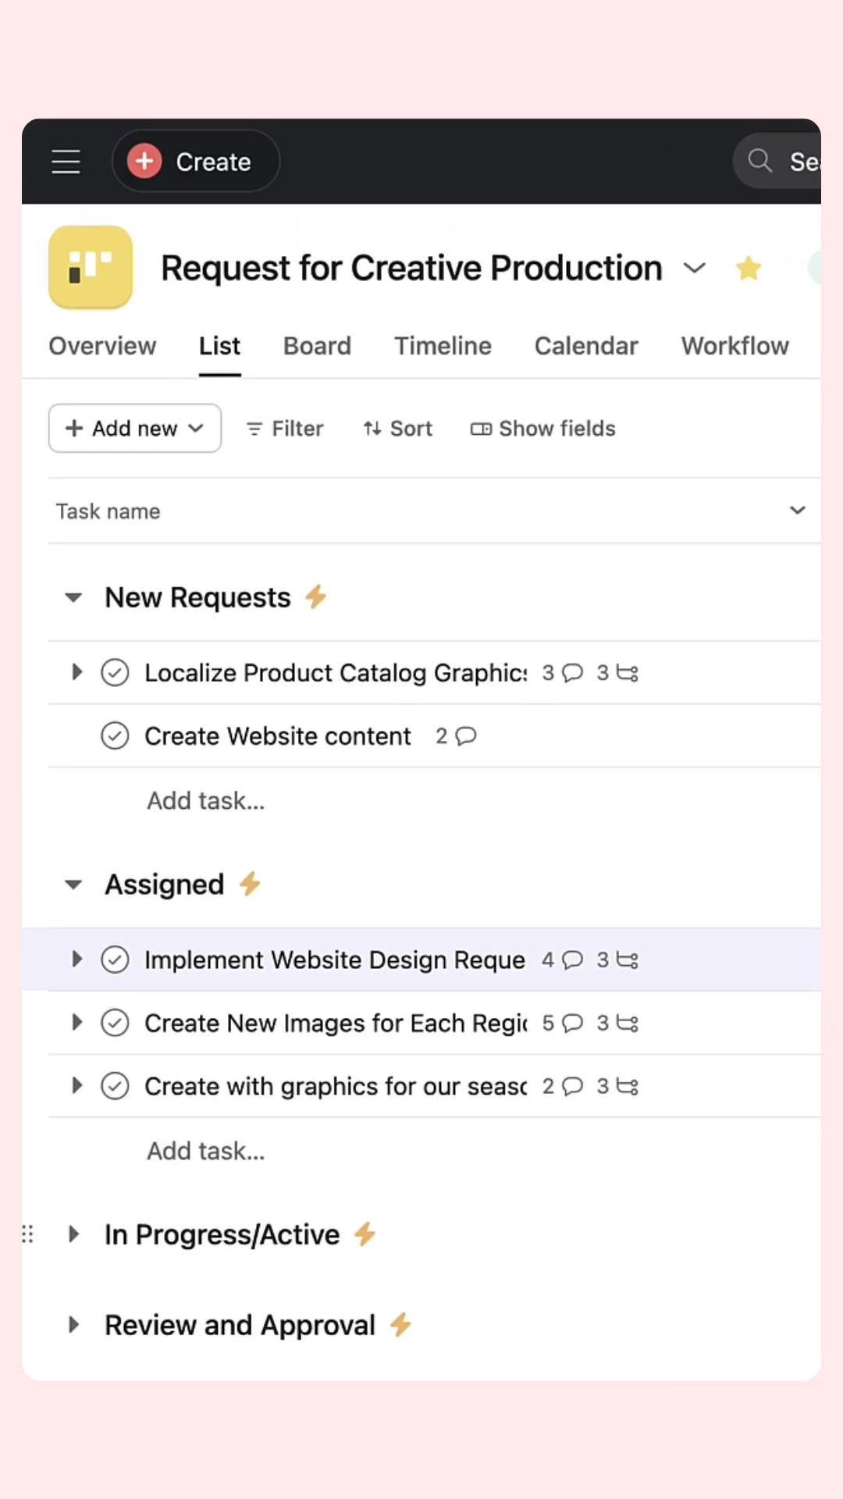
left_click(331, 959)
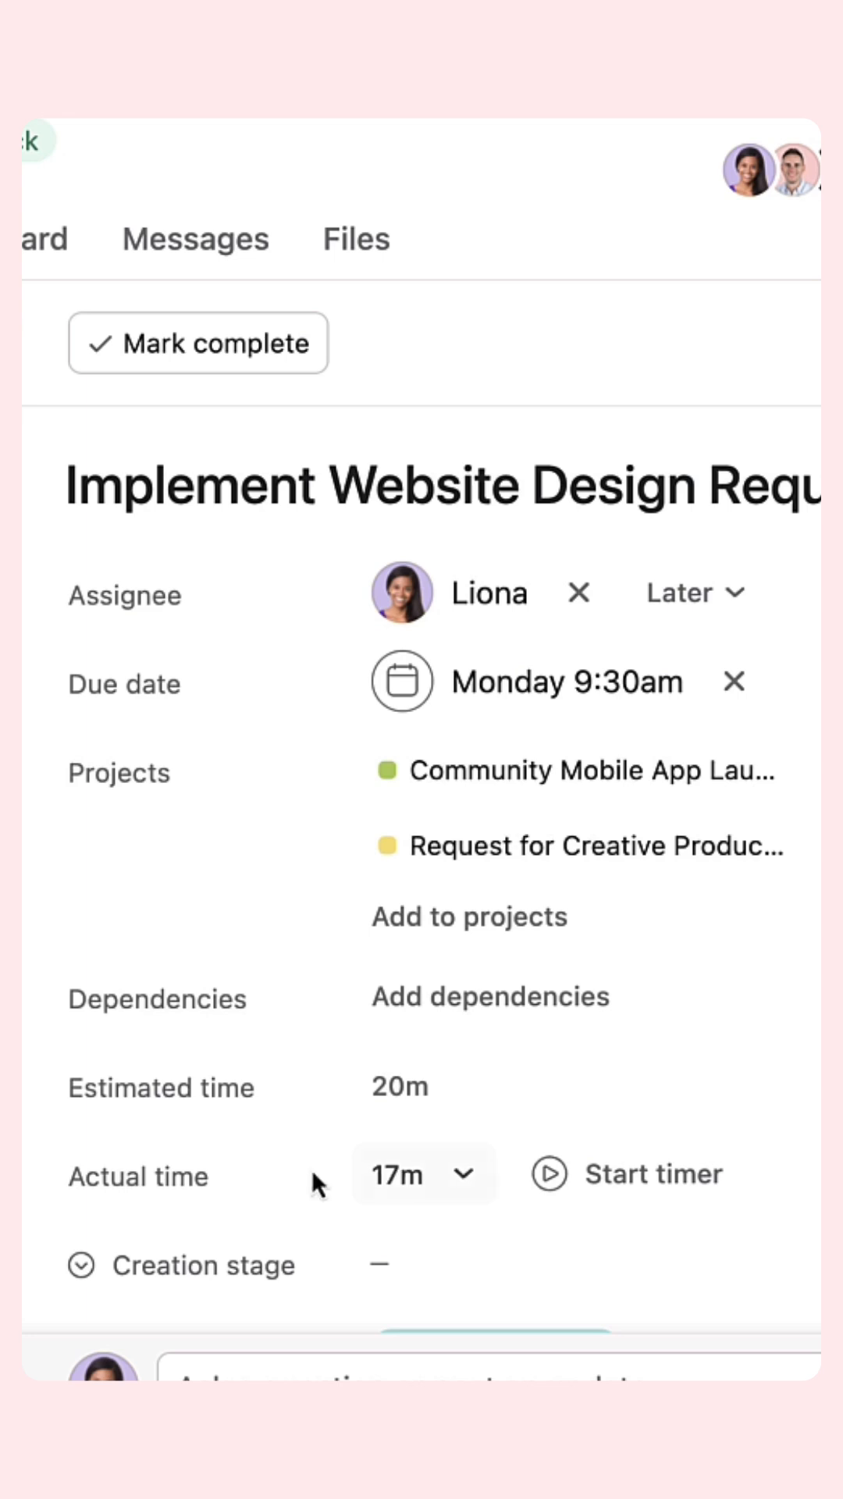
left_click(197, 344)
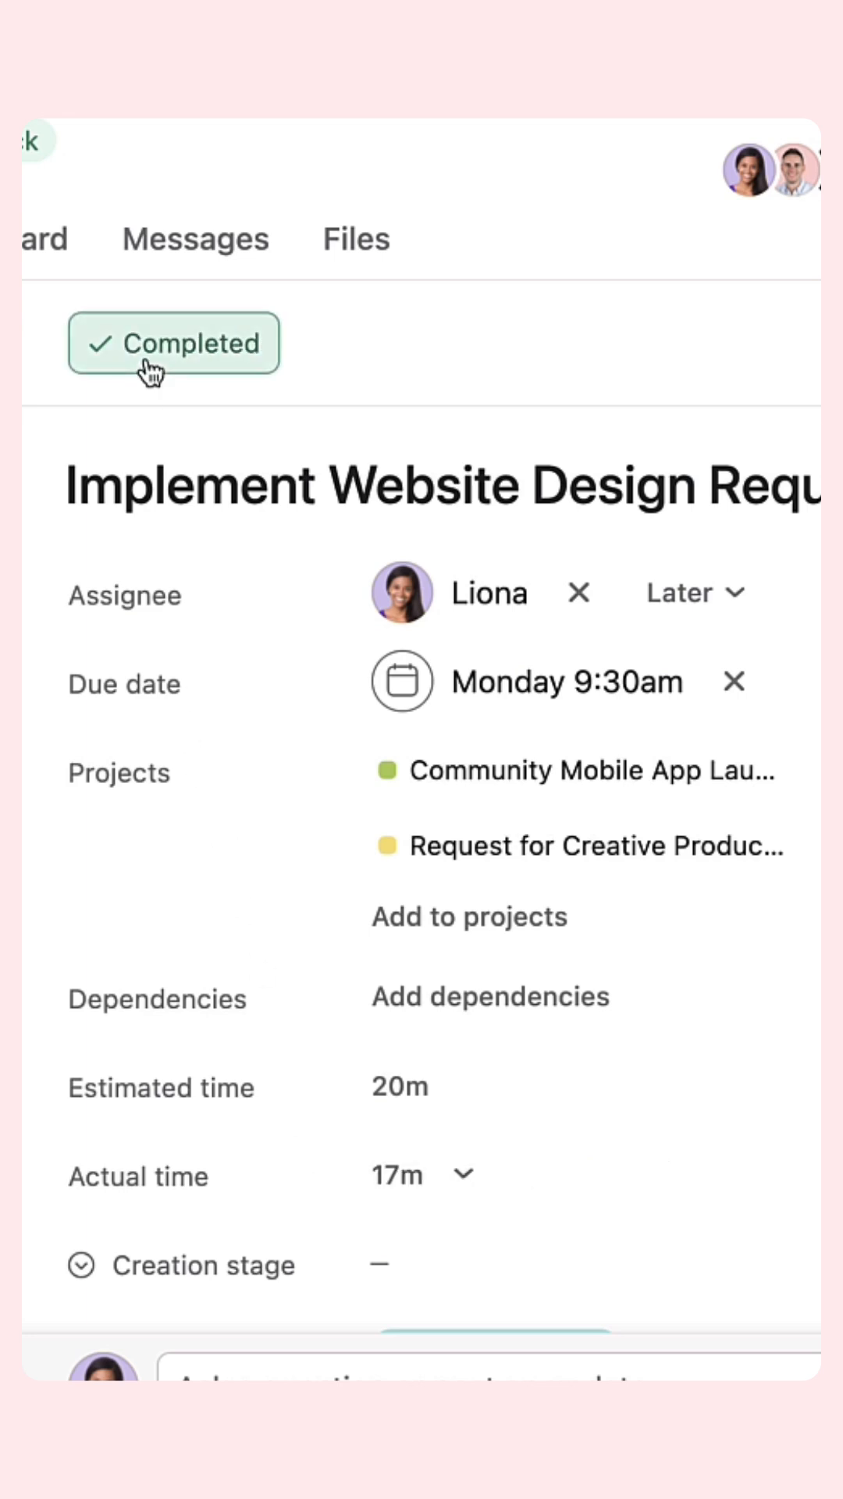